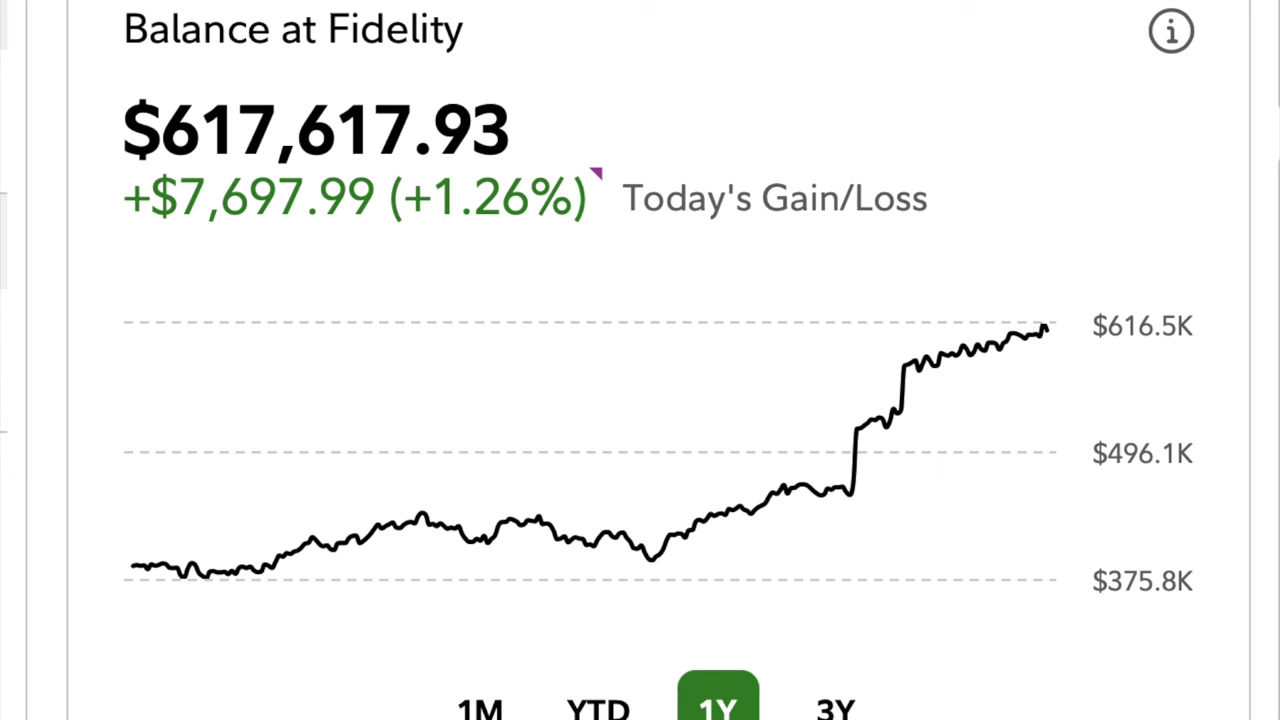
View the balance chart for YTD, 1M and 3Y, then scroll to the top and bottom movers.
left_click(597, 700)
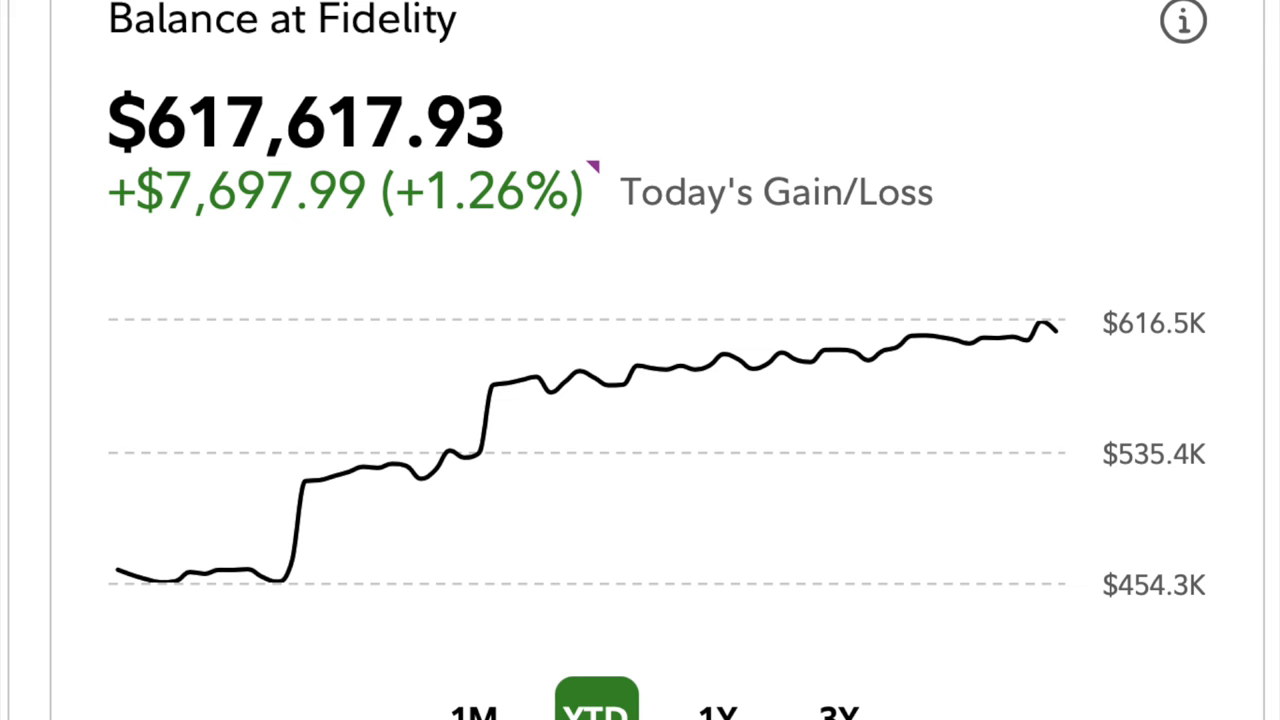
left_click(449, 690)
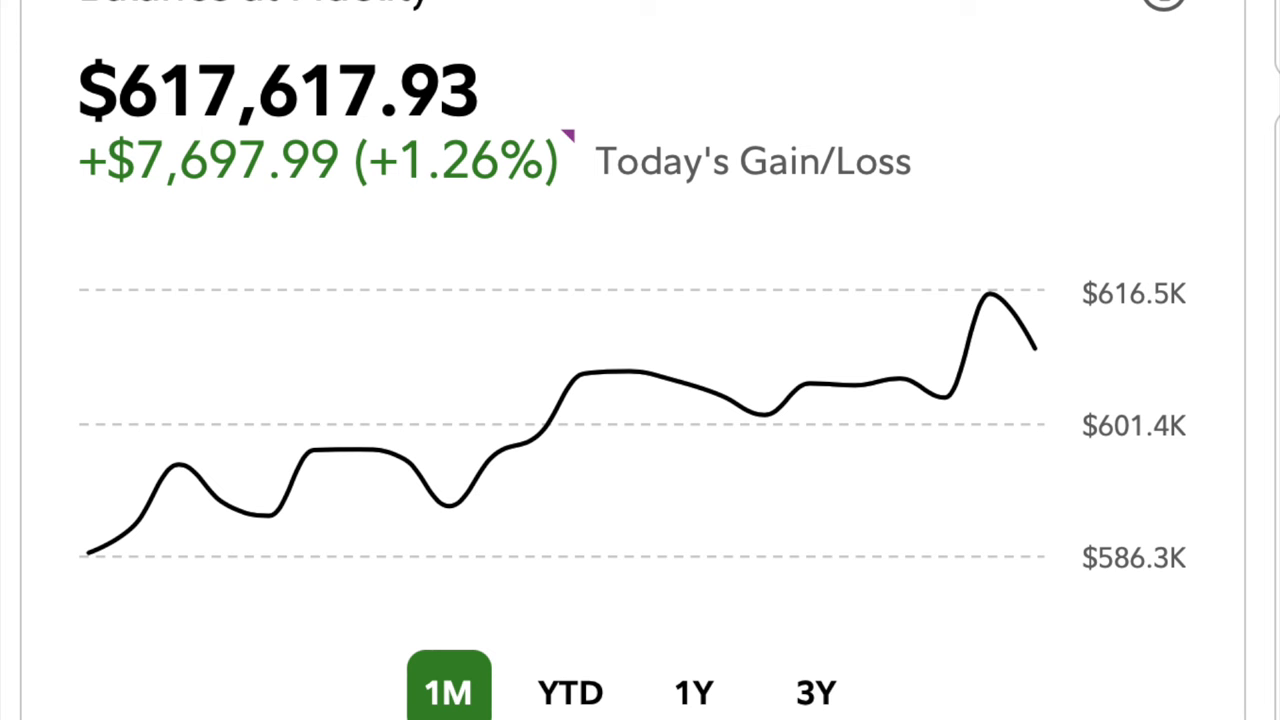
left_click(813, 692)
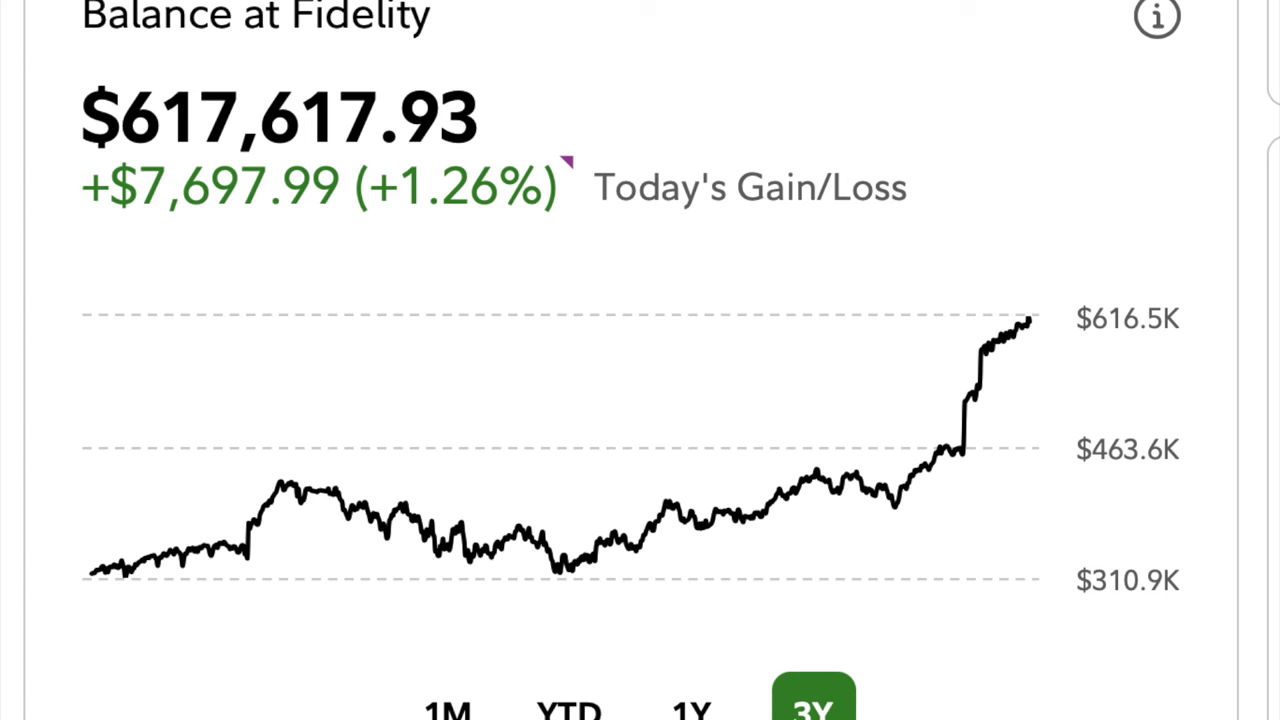
scroll("down", 3)
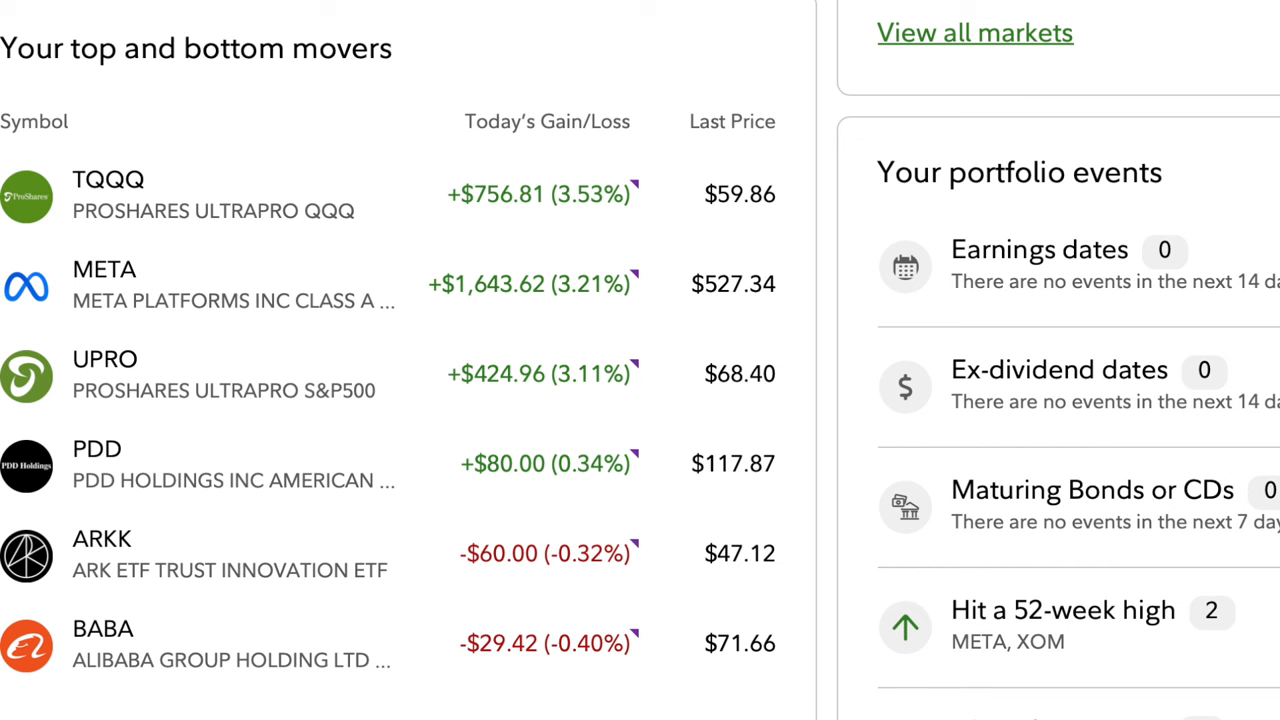
scroll("down", 3)
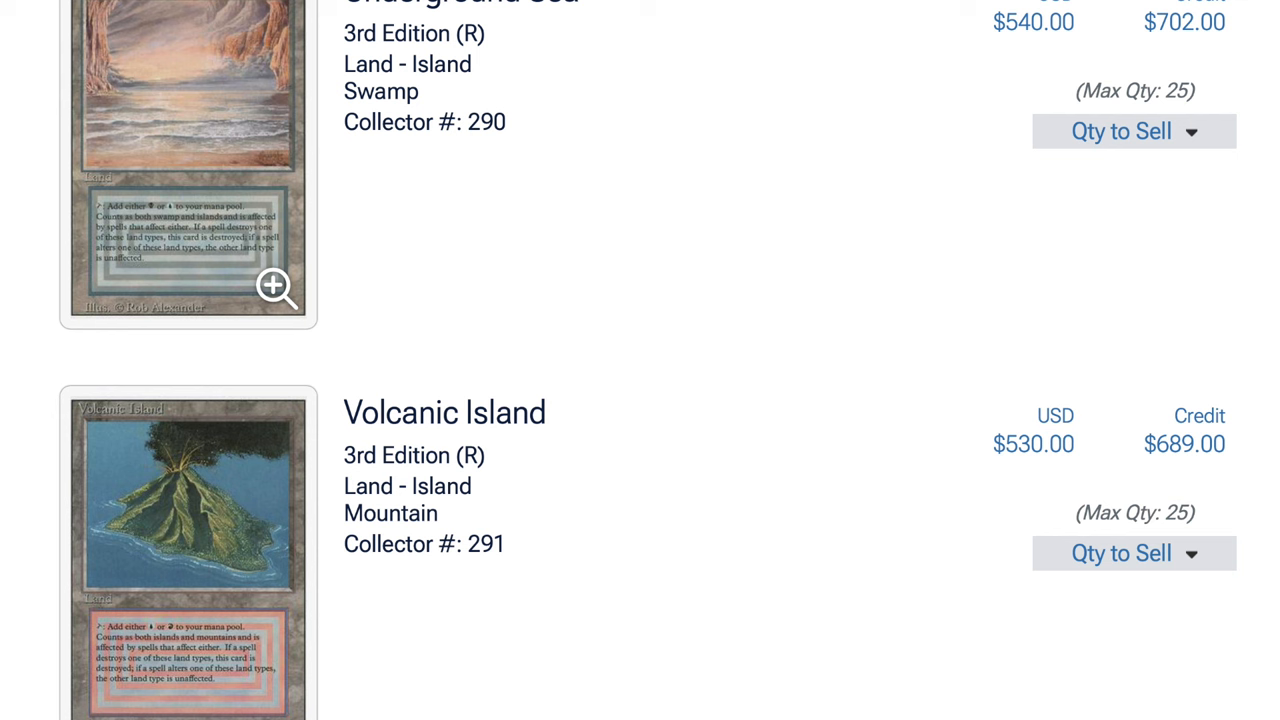
Scroll the Card Kingdom buylist to Urza's Saga and Tropical Island ($360 cash, $468 credit).
scroll("down", 3)
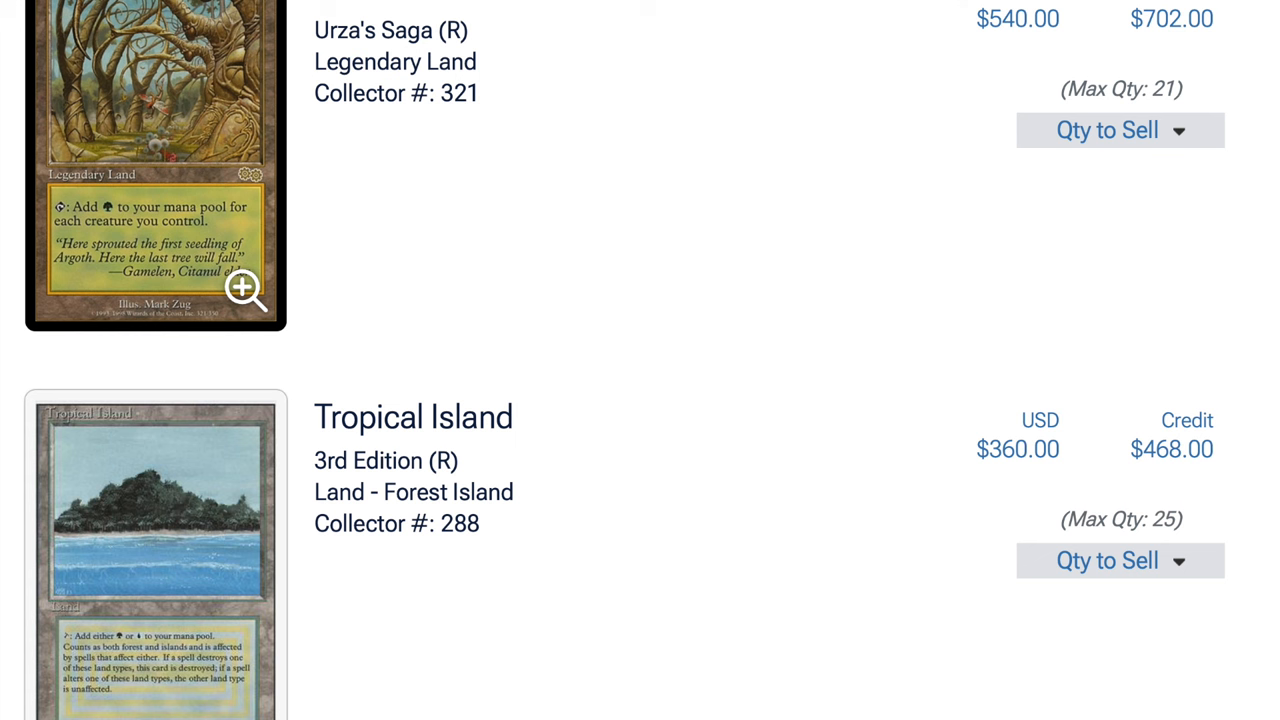
Scroll the buylist down to Mana Crypt and Wheel of Fortune ($180 cash, $234 credit).
scroll("down", 3)
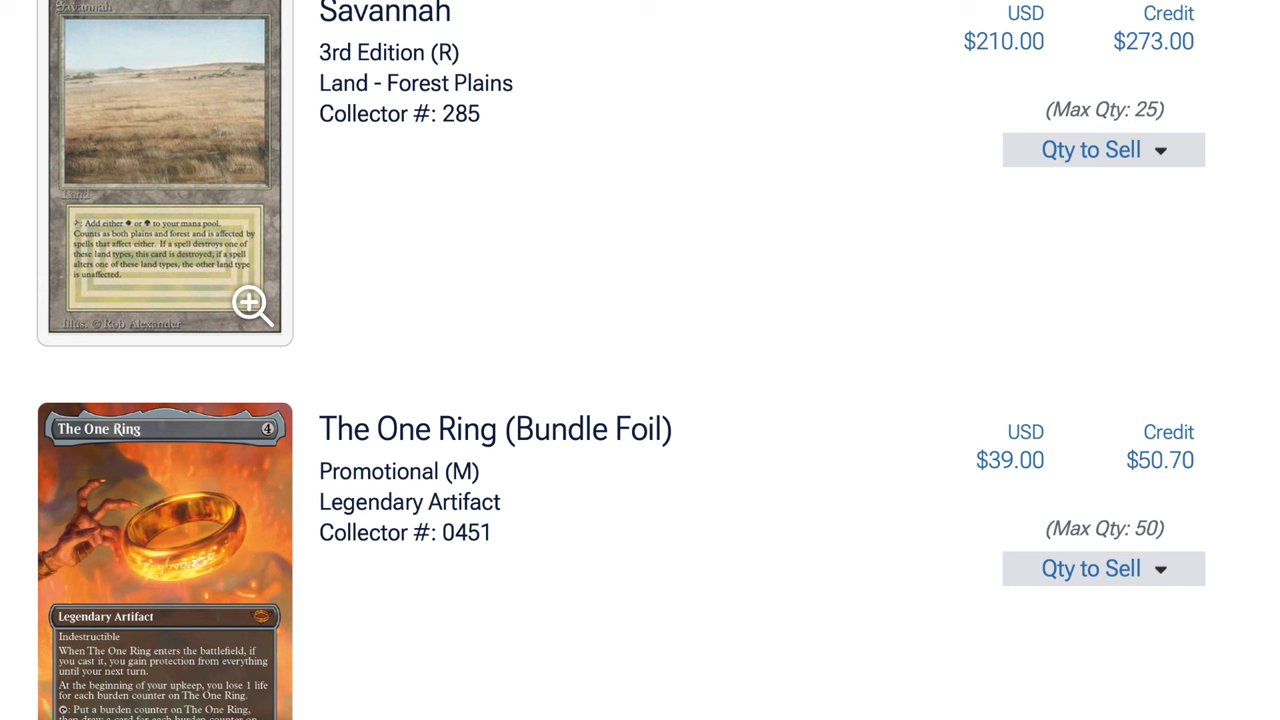
scroll("down", 3)
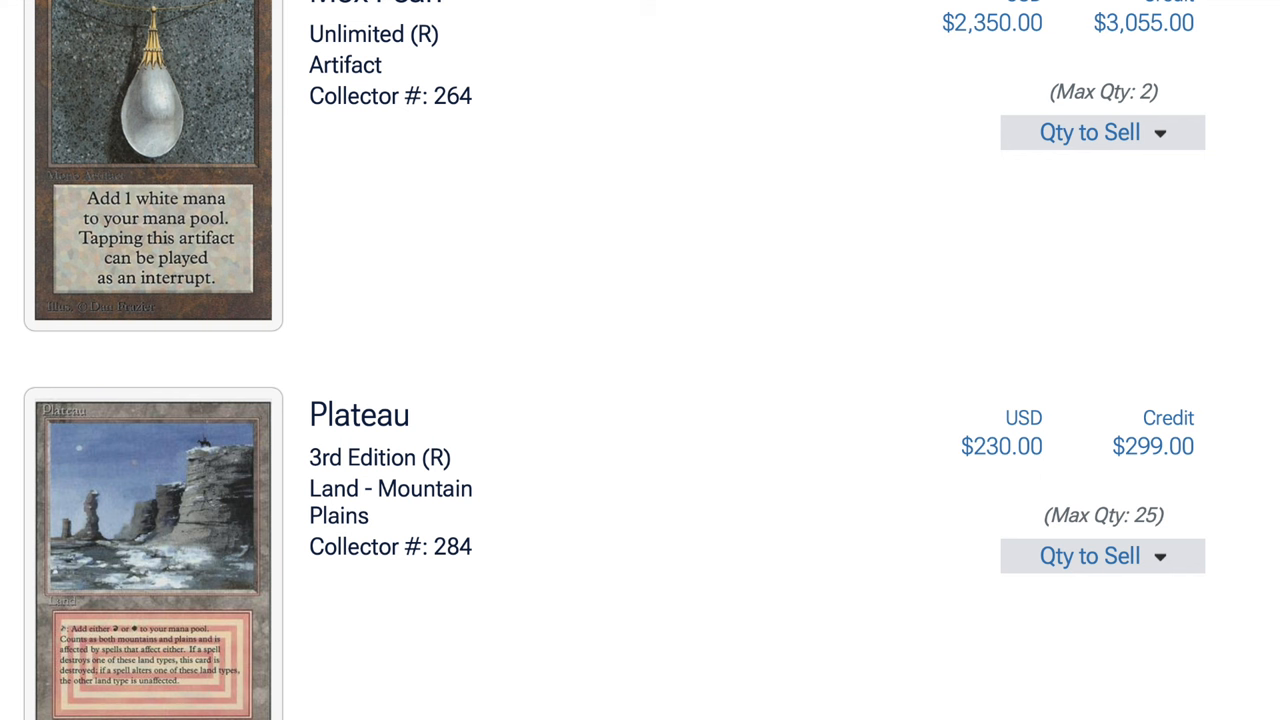
scroll("down", 3)
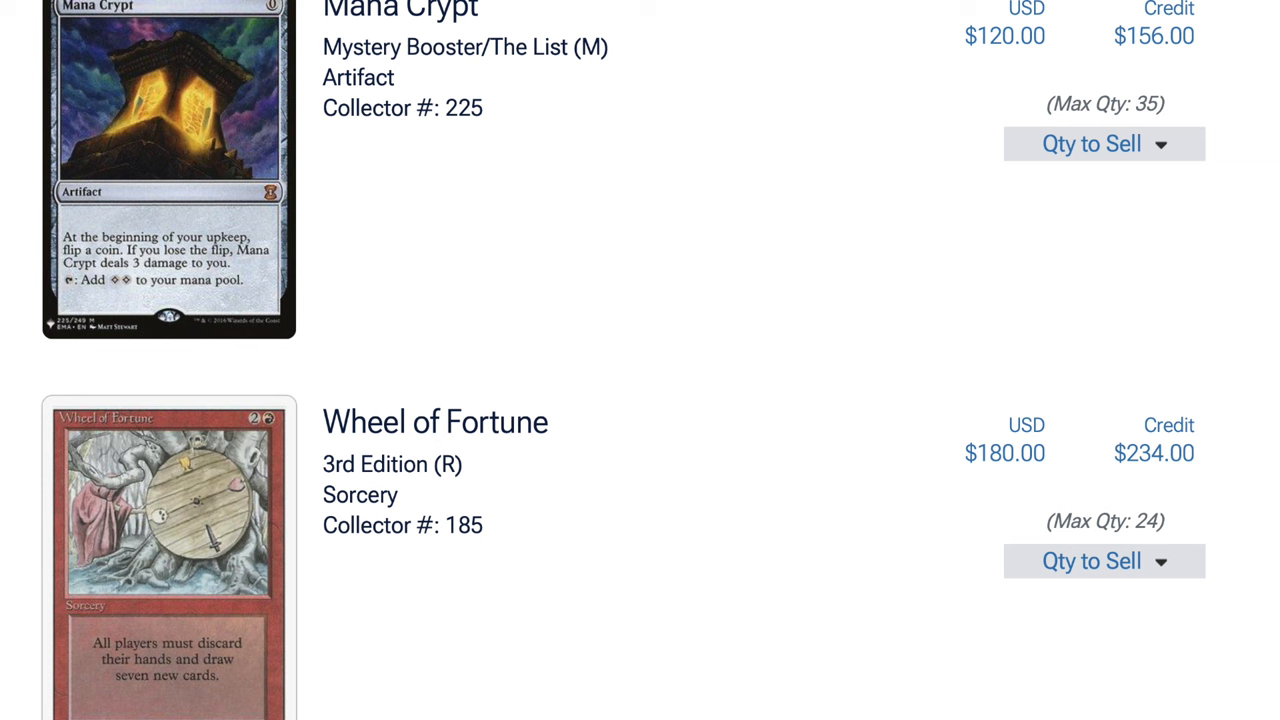
Scroll to Alpha Timetwister ($10,200 cash) and Mox Sapphire ($8,400 cash, $10,920 credit).
scroll("down", 3)
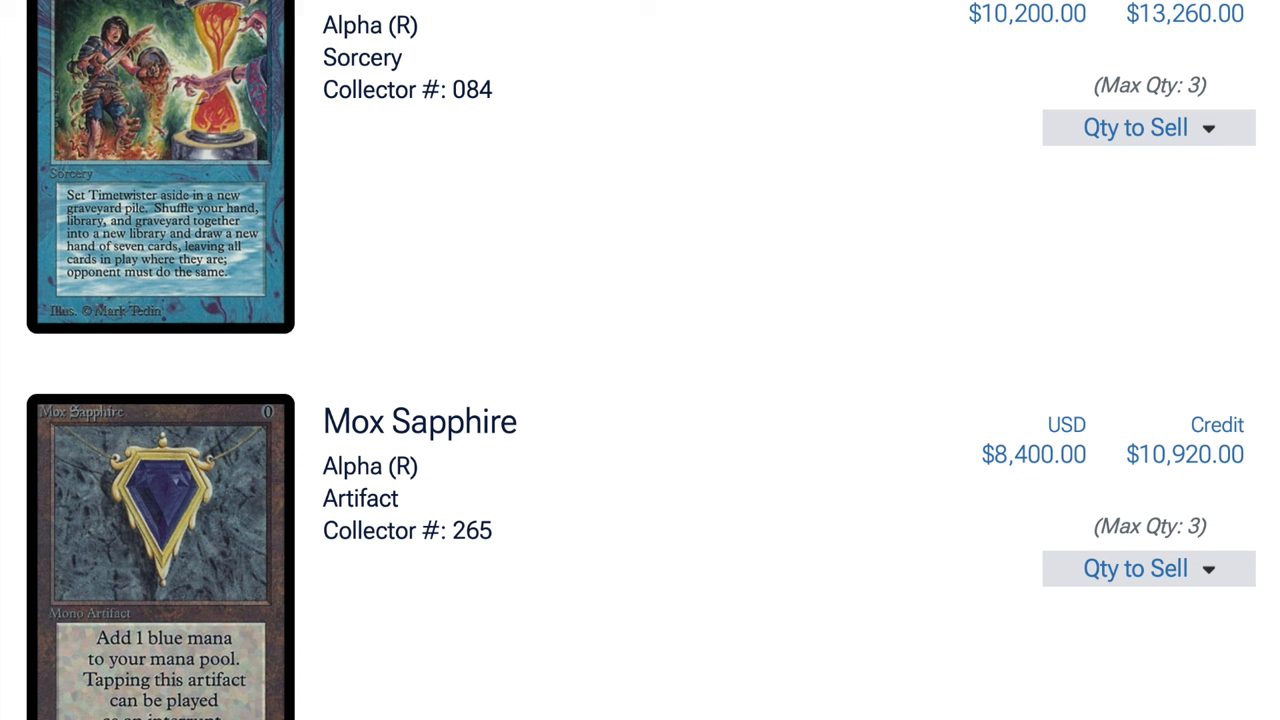
Scroll past Badlands and Mox Jet to Sliver Queen and Alpha Scrubland ($2,580 cash).
scroll("down", 3)
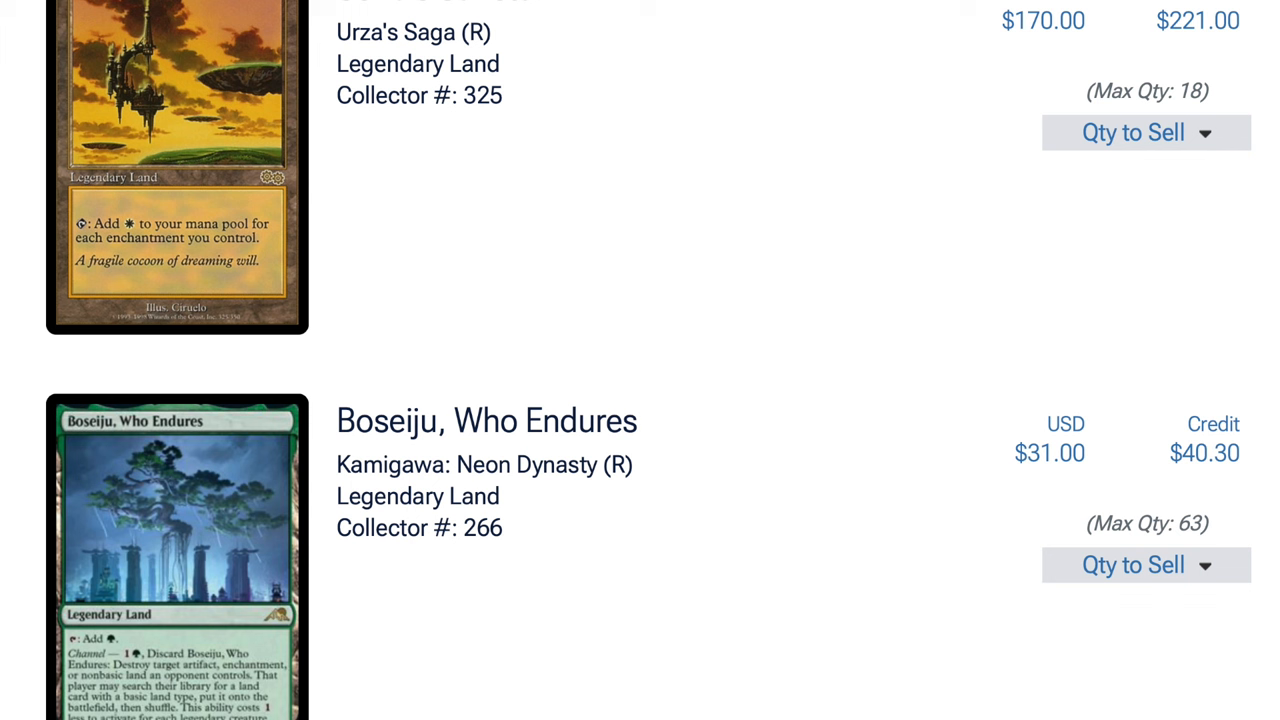
scroll("down", 3)
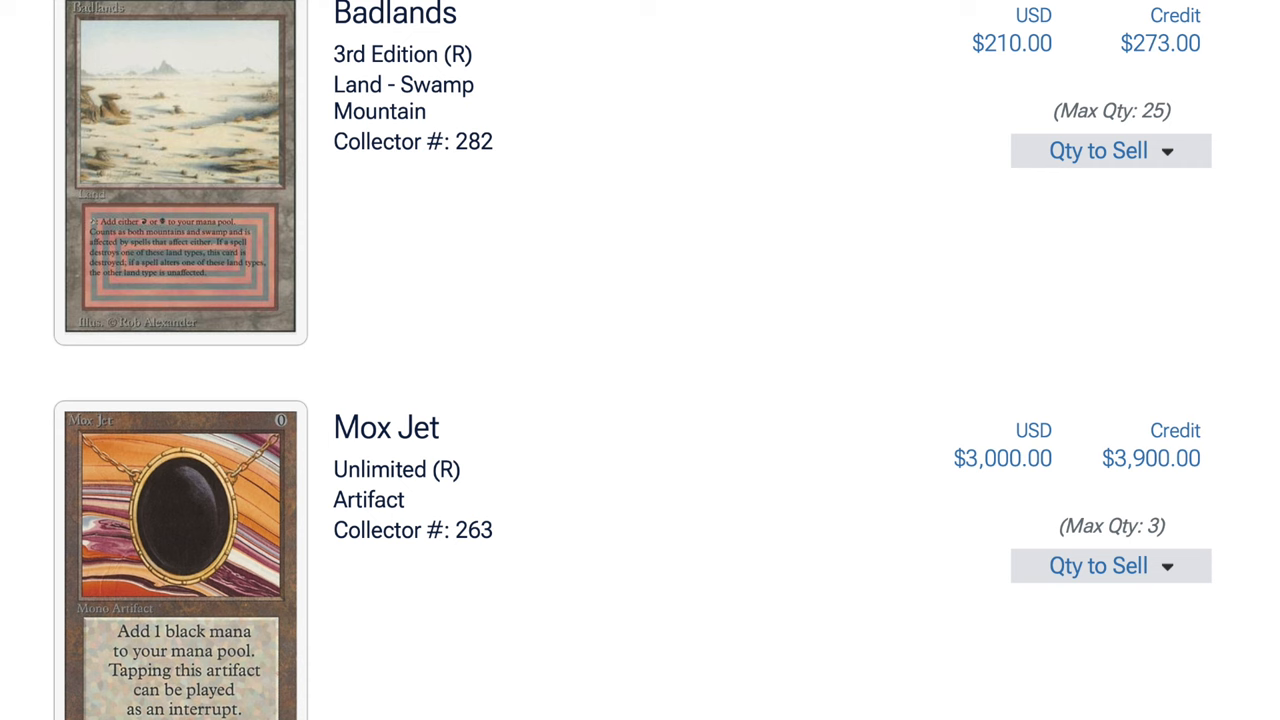
scroll("down", 3)
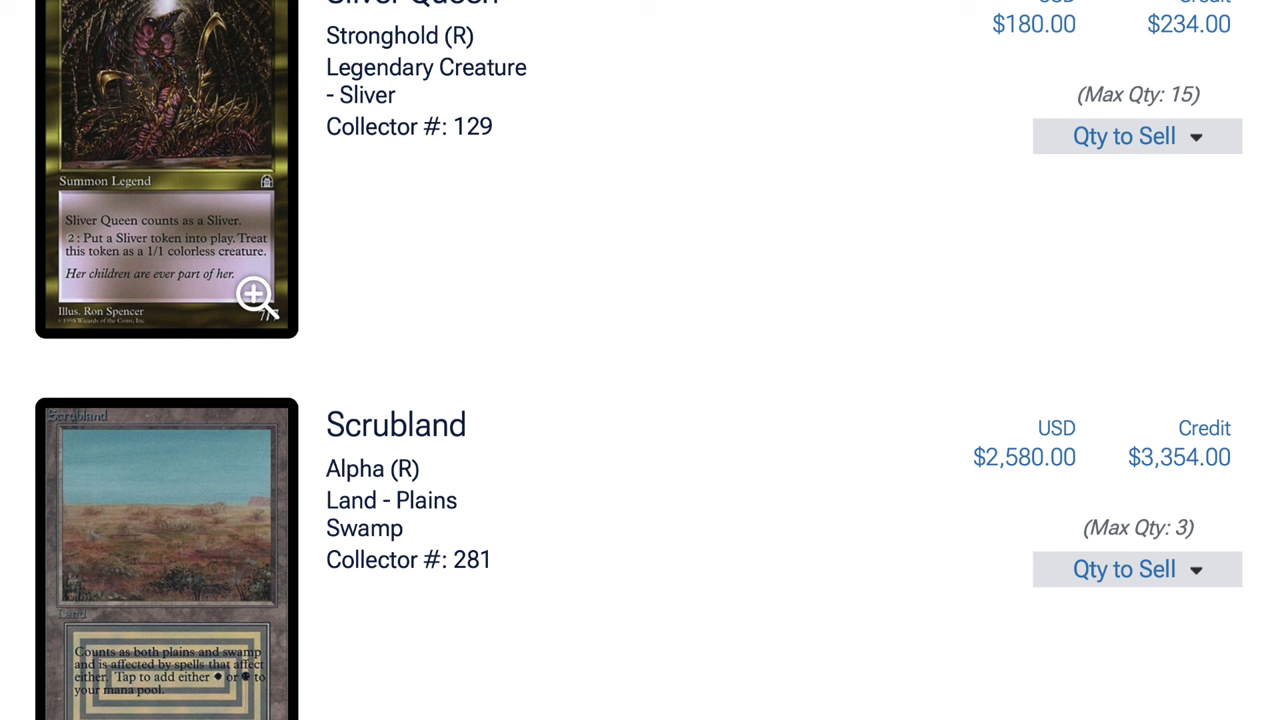
Scroll past Timetwister and Time Vault to Alpha Icy Manipulator ($780 cash, $1,014 credit).
scroll("down", 3)
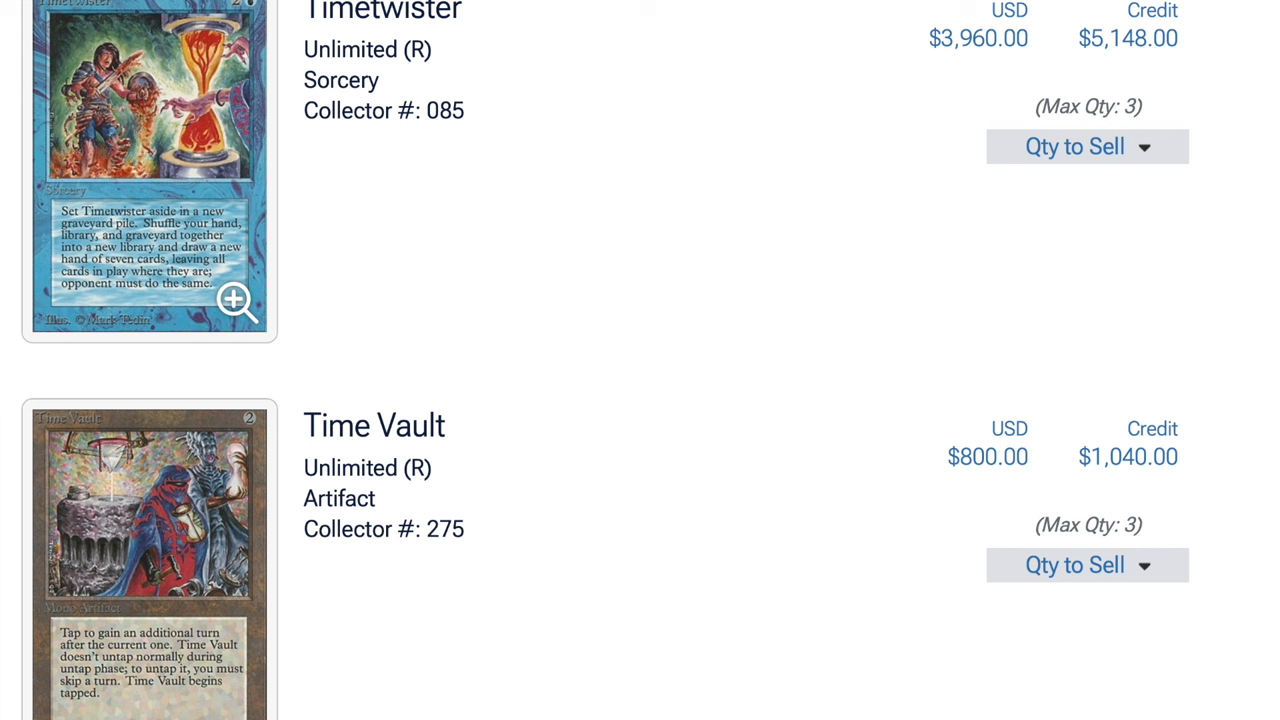
scroll("down", 3)
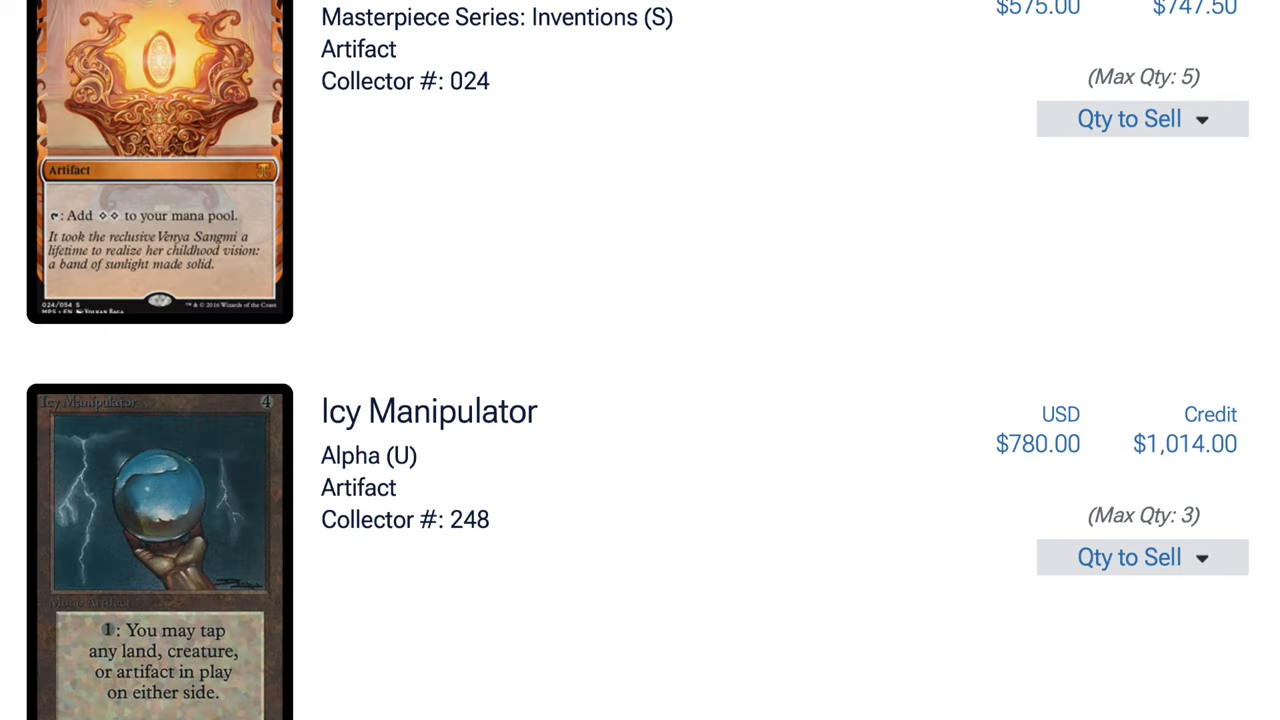